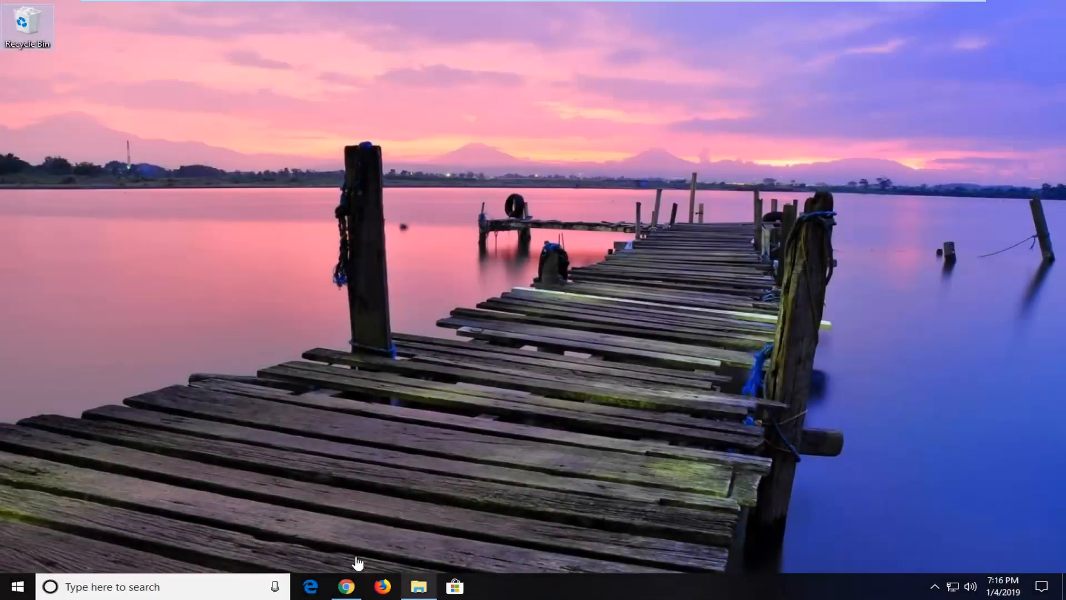
mouse_move(422, 587)
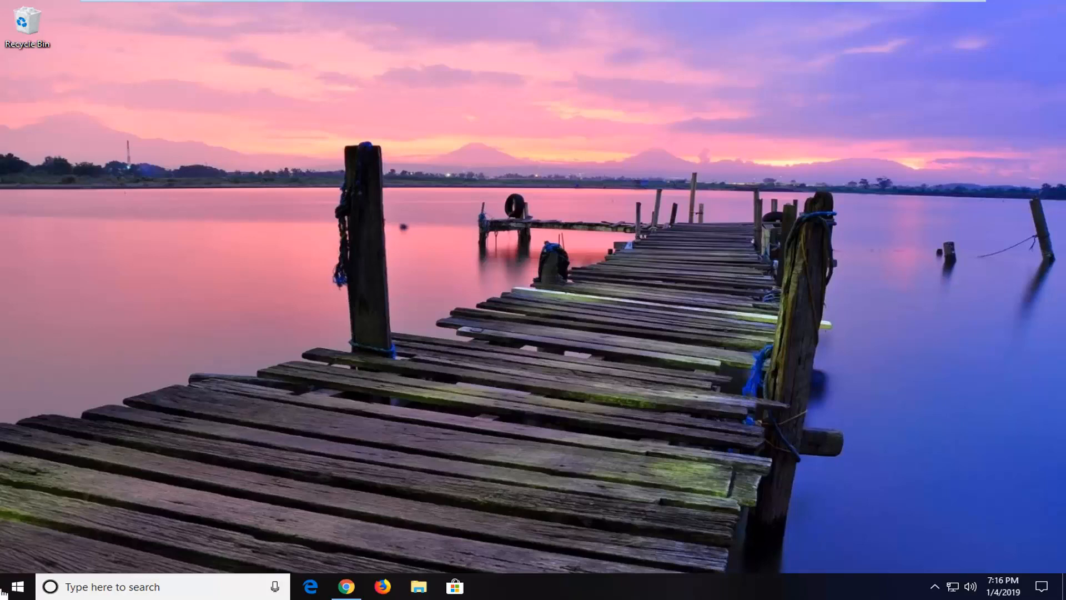
- Search the Start menu for Device Manager and launch the best-match result
left_click(21, 584)
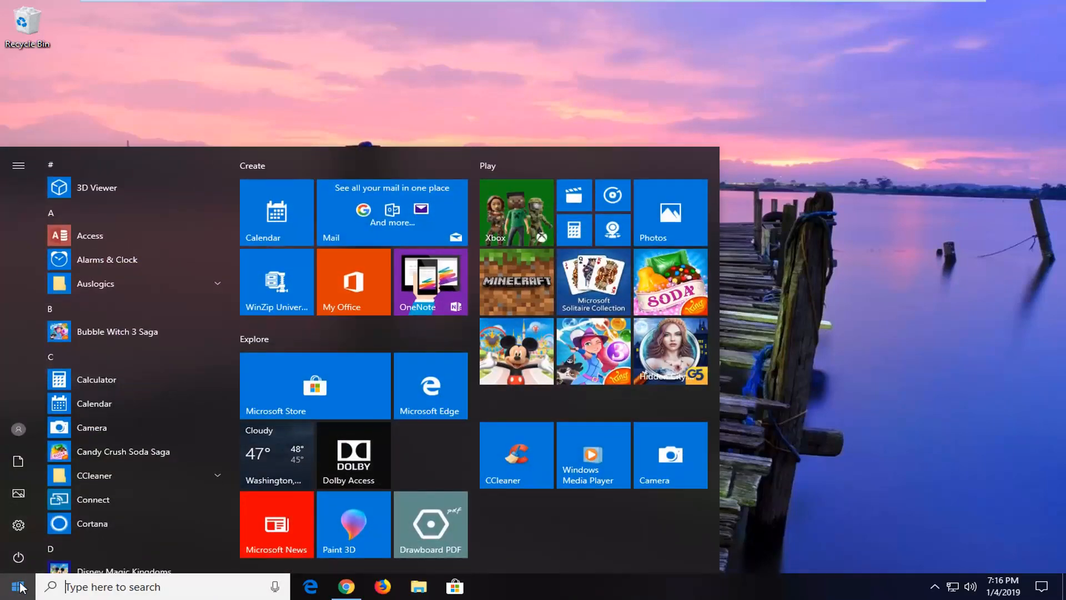
type("device manager")
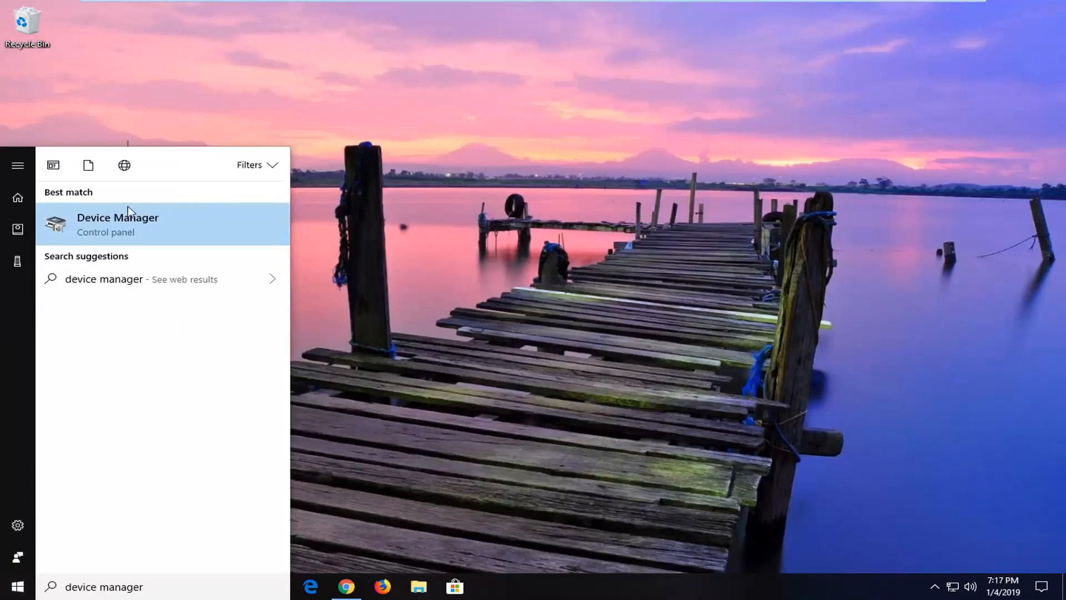
left_click(118, 224)
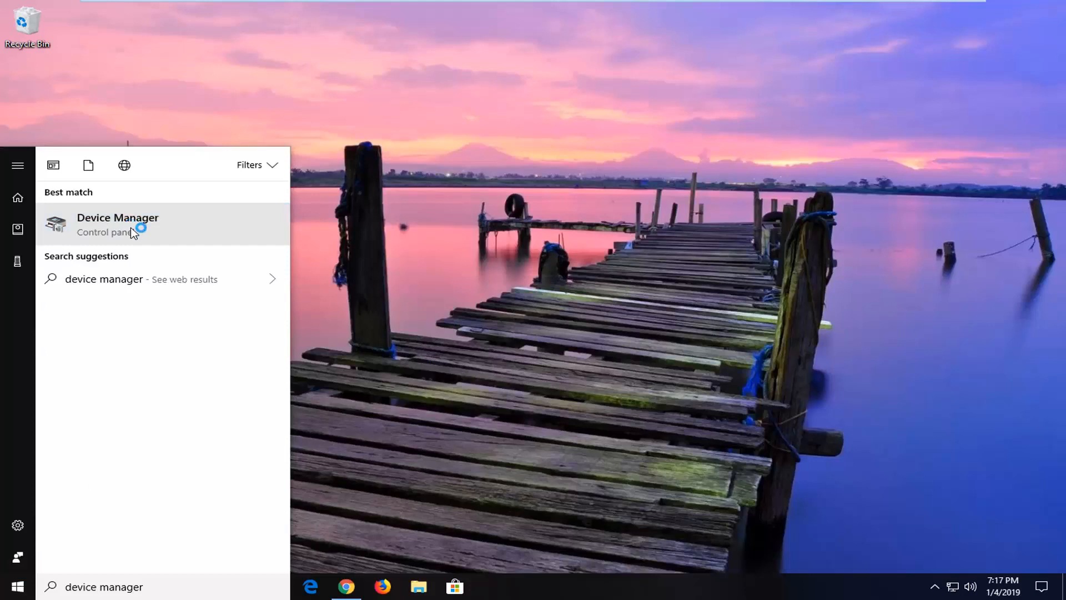
- Expand Display adapters and select the VMware SVGA 3D adapter
left_click(117, 224)
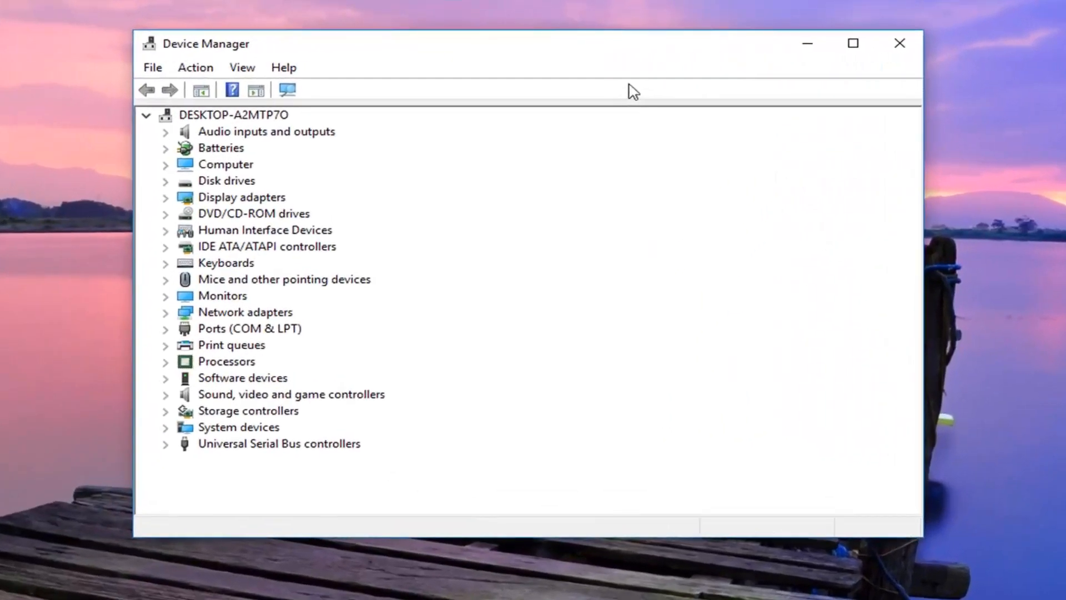
mouse_move(436, 258)
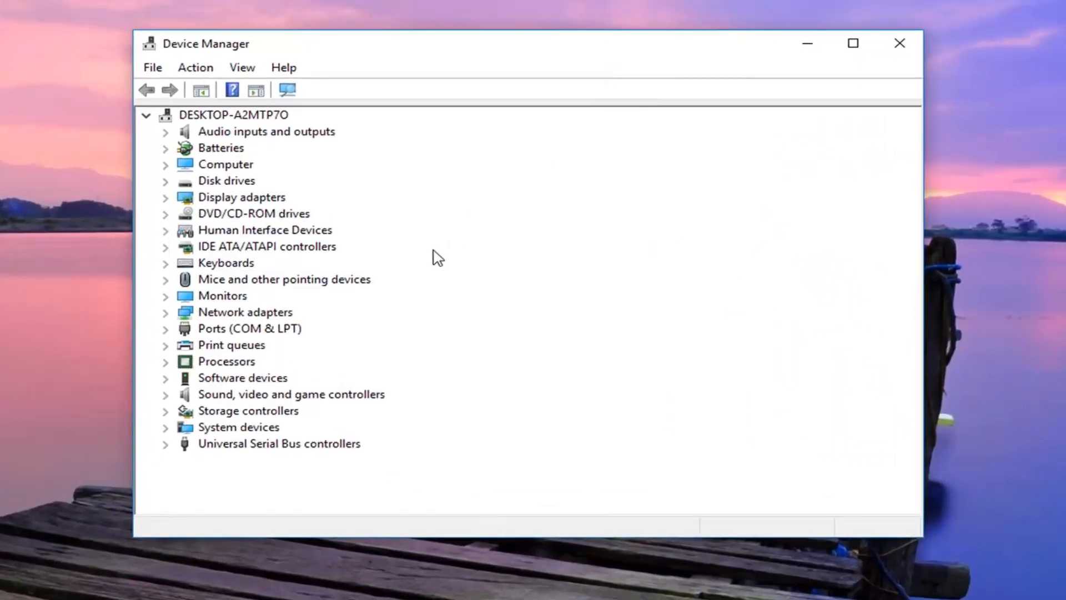
left_click(164, 197)
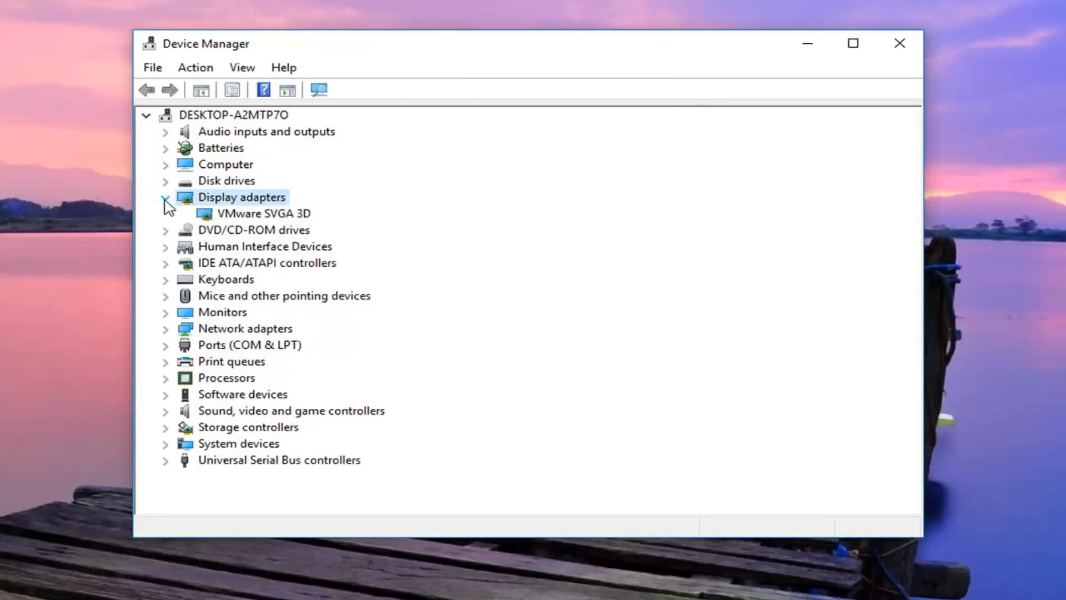
left_click(260, 213)
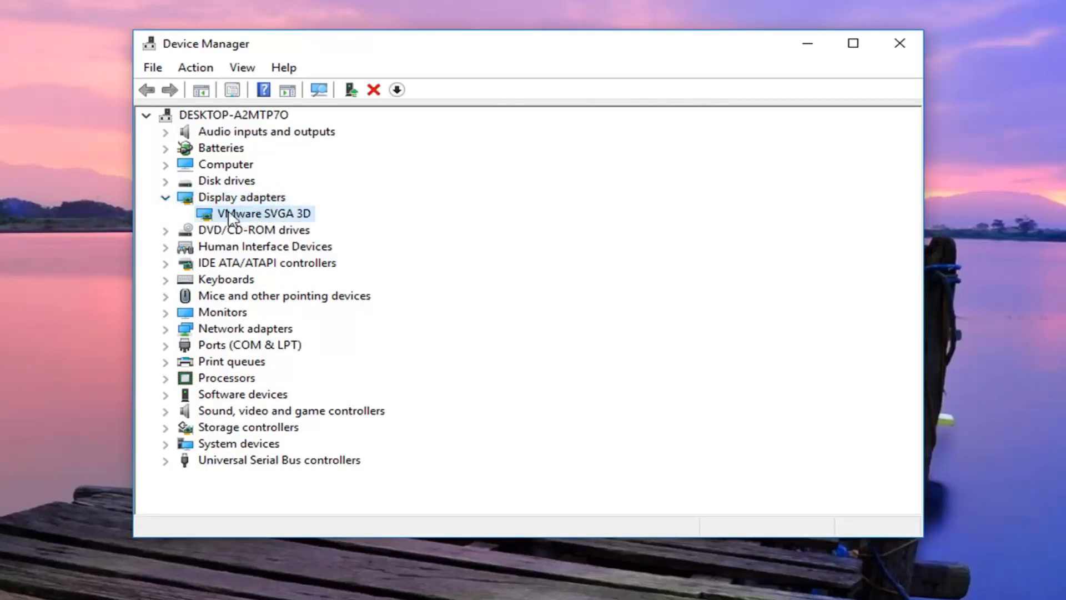
mouse_move(235, 217)
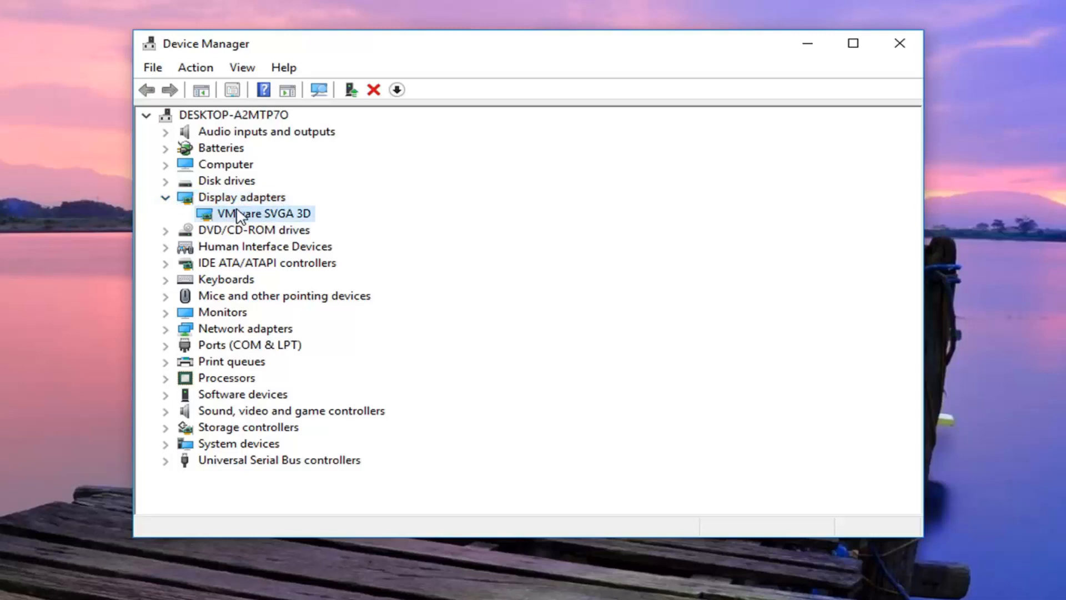
right_click(232, 213)
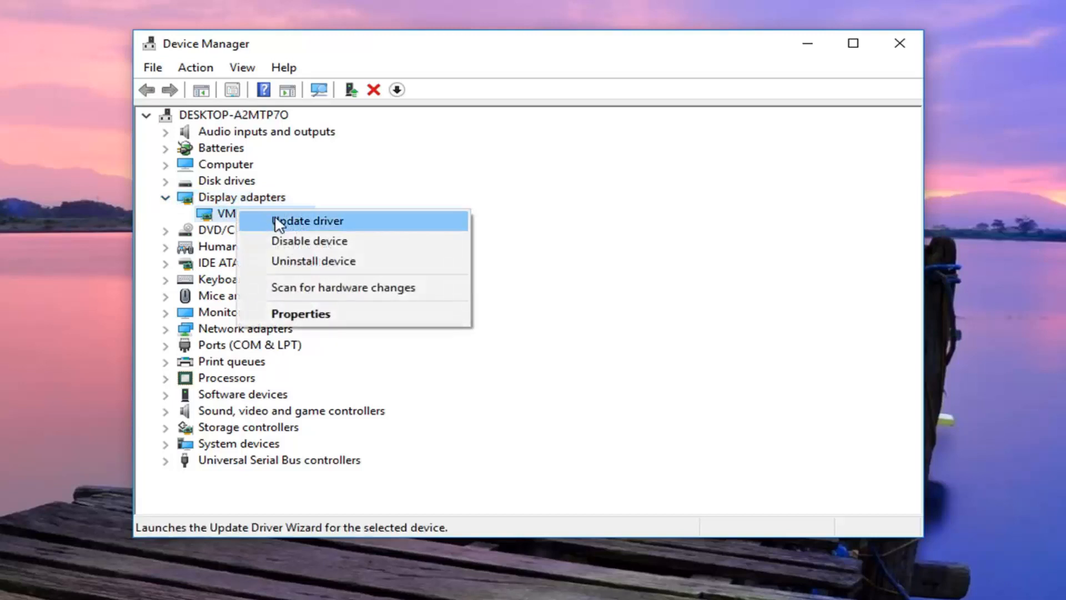
left_click(309, 221)
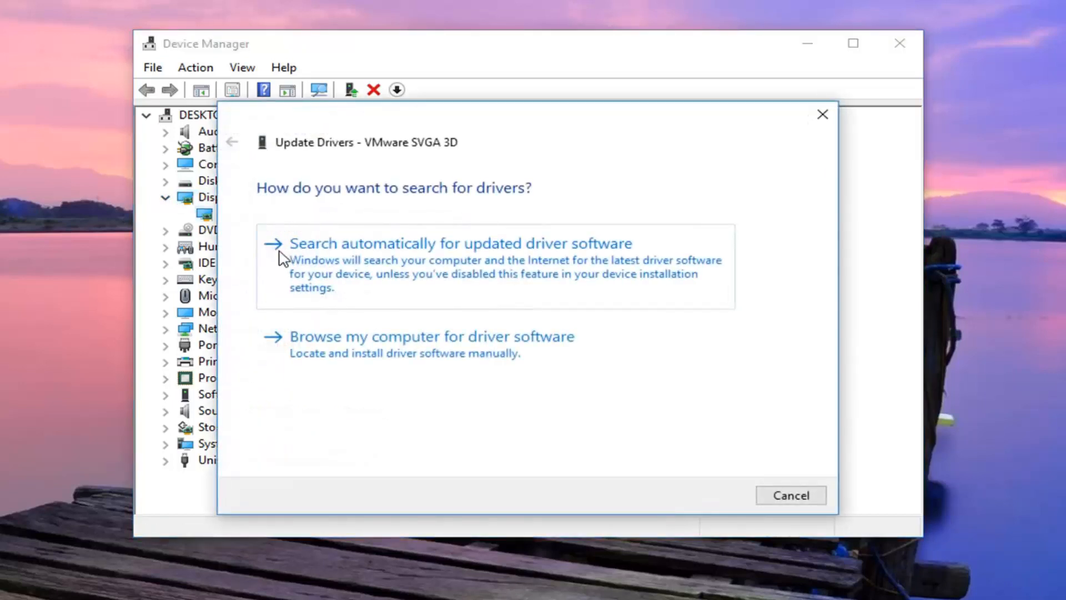
mouse_move(346, 264)
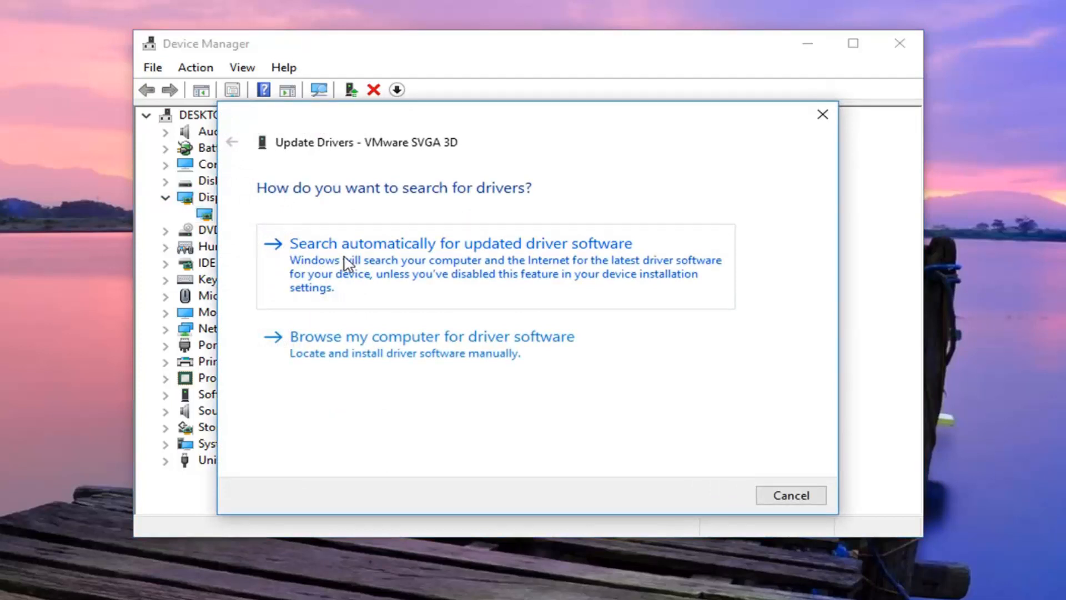
left_click(461, 243)
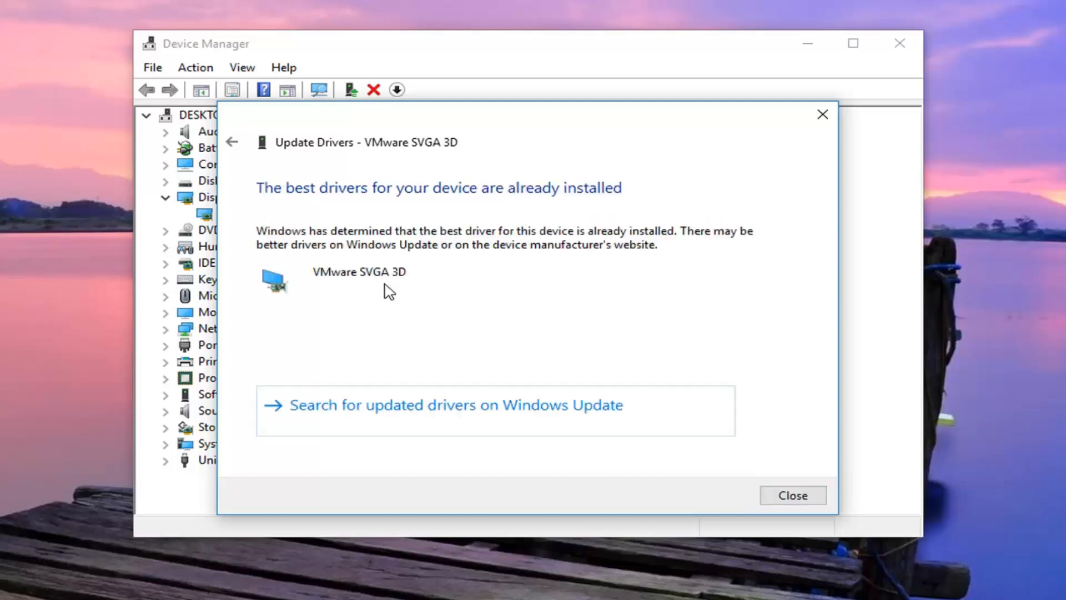
mouse_move(429, 304)
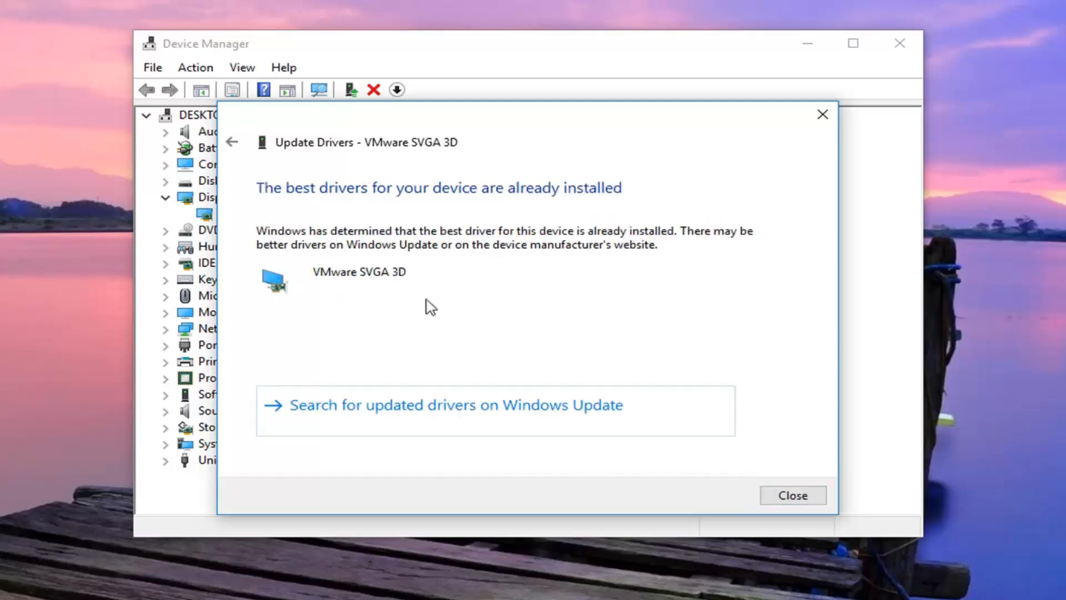
mouse_move(460, 236)
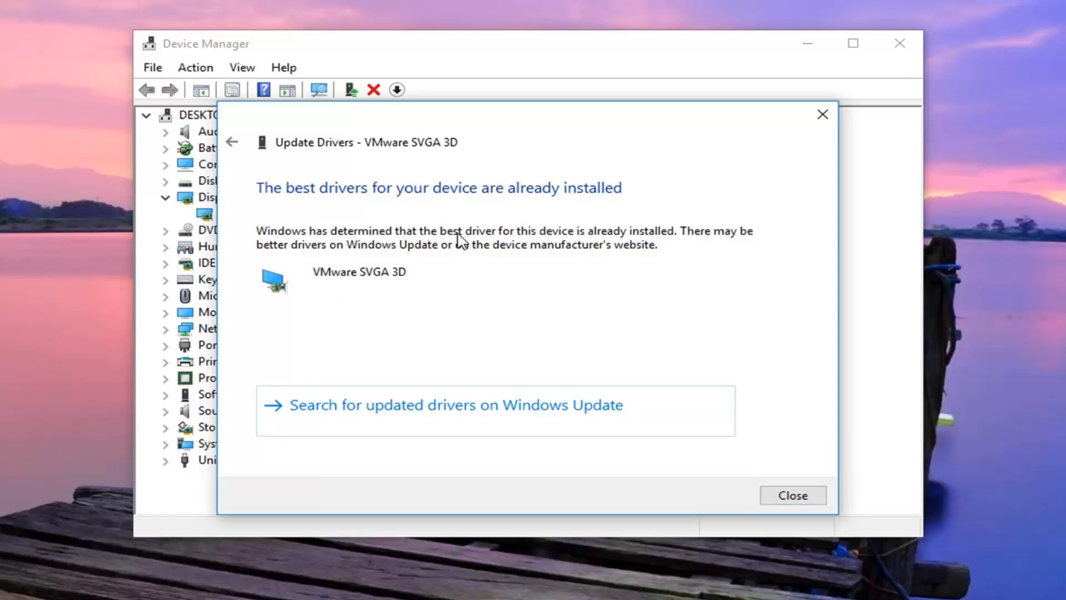
left_click(793, 496)
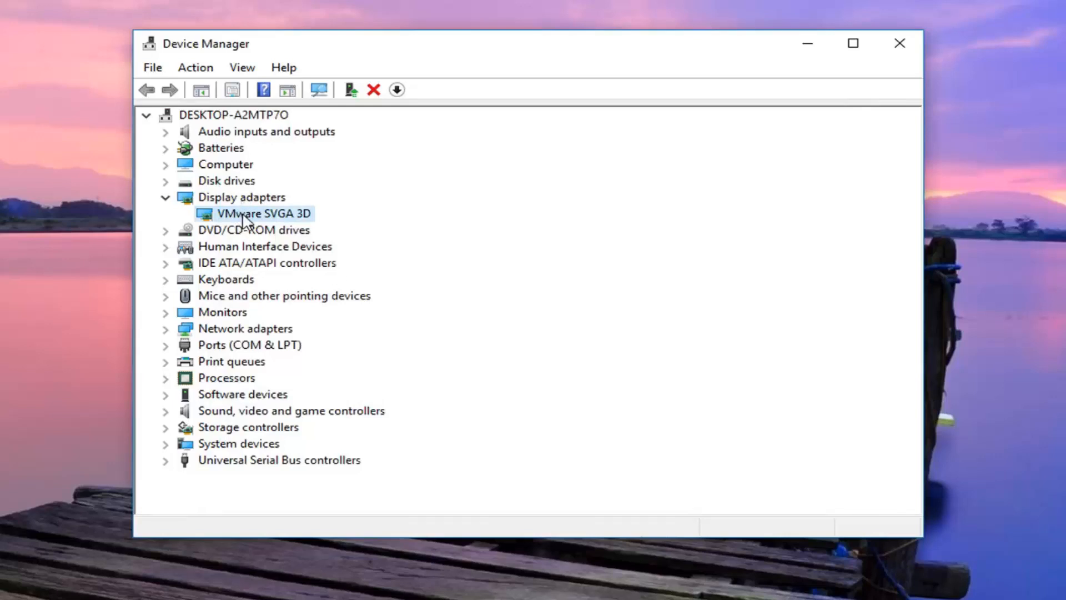
- Update the VMware SVGA 3D driver to Microsoft Basic Display Adapter from the local driver list
right_click(251, 214)
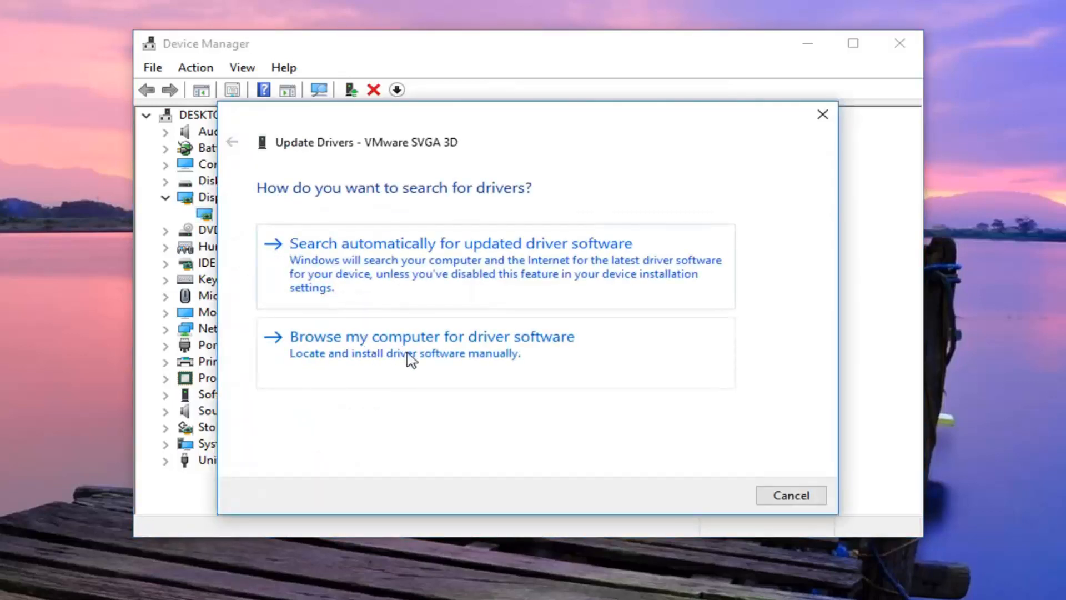
left_click(432, 336)
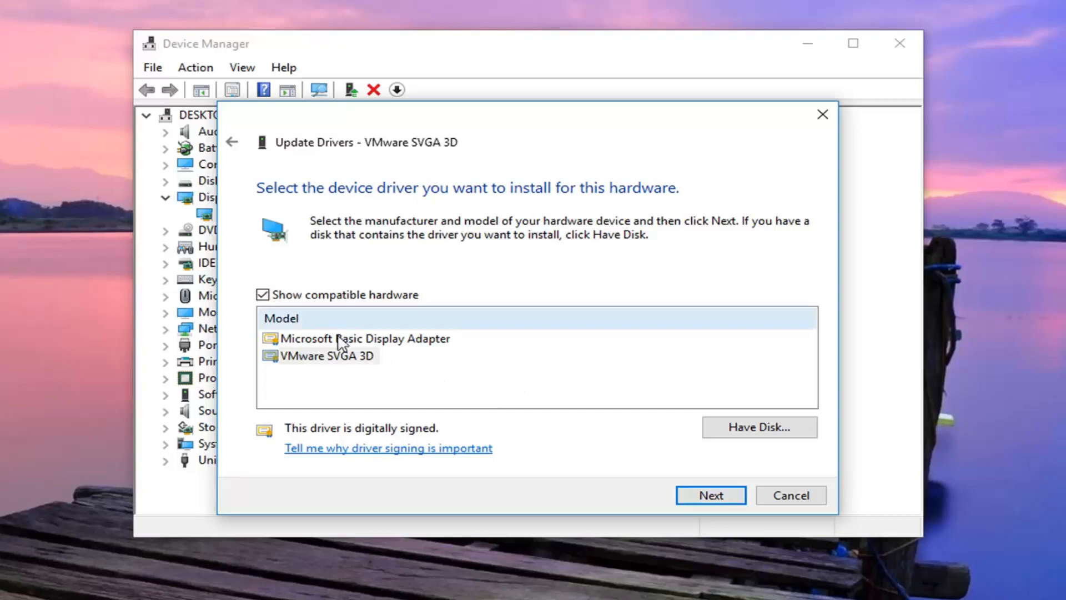
left_click(357, 339)
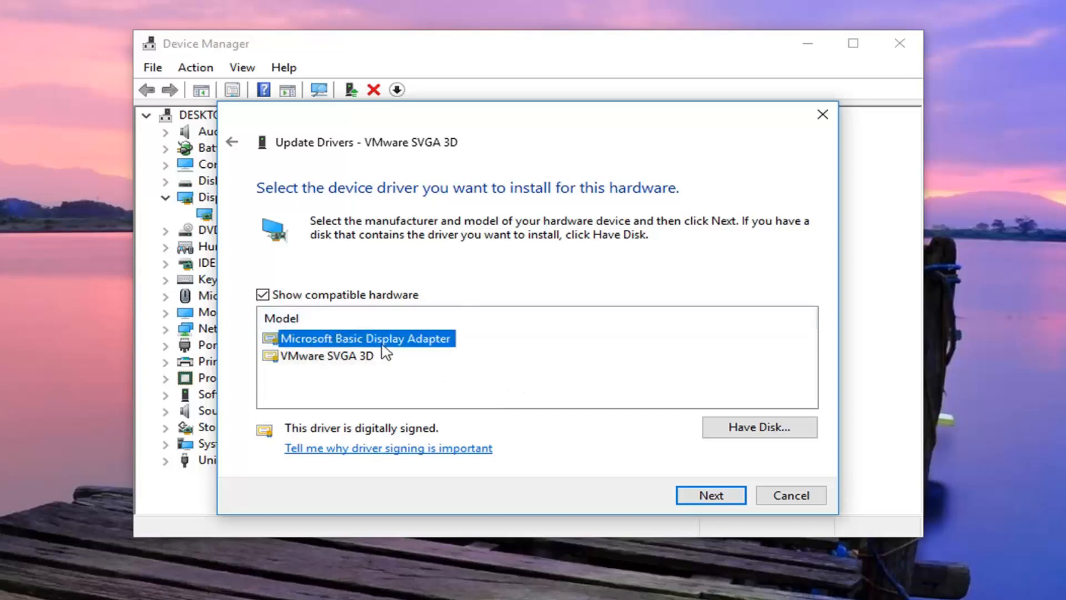
mouse_move(581, 460)
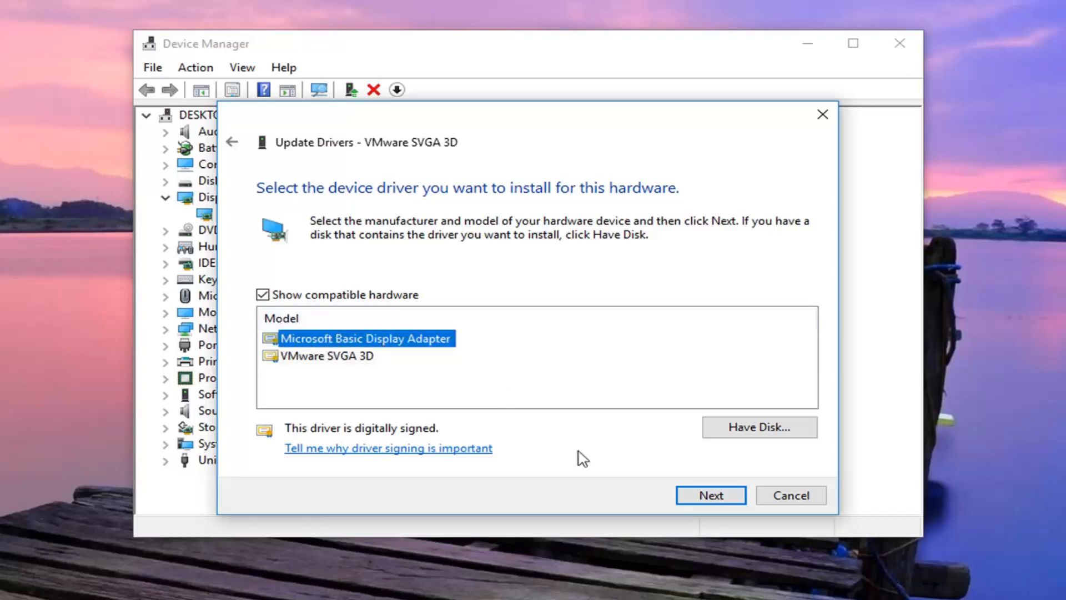
left_click(711, 496)
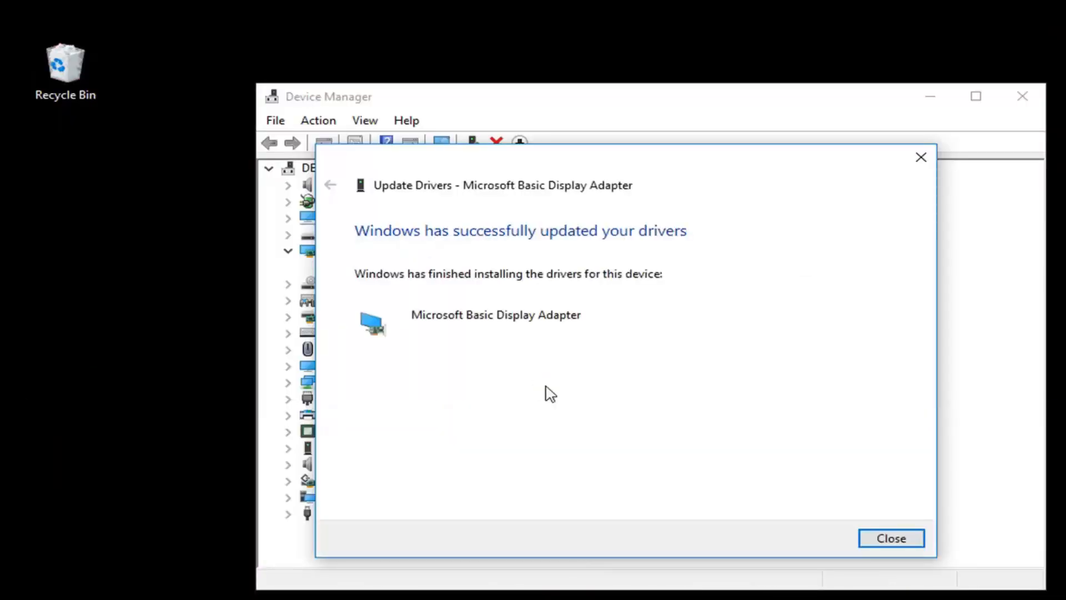
left_click(893, 538)
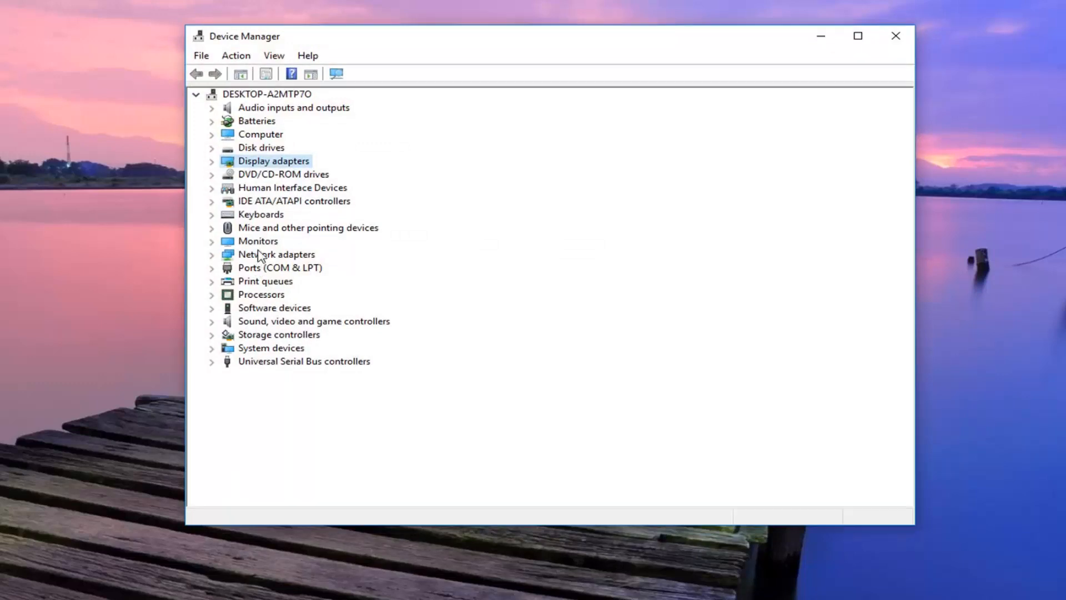
- Expand Monitors and bring up actions for the Generic Non-PnP Monitor
left_click(212, 241)
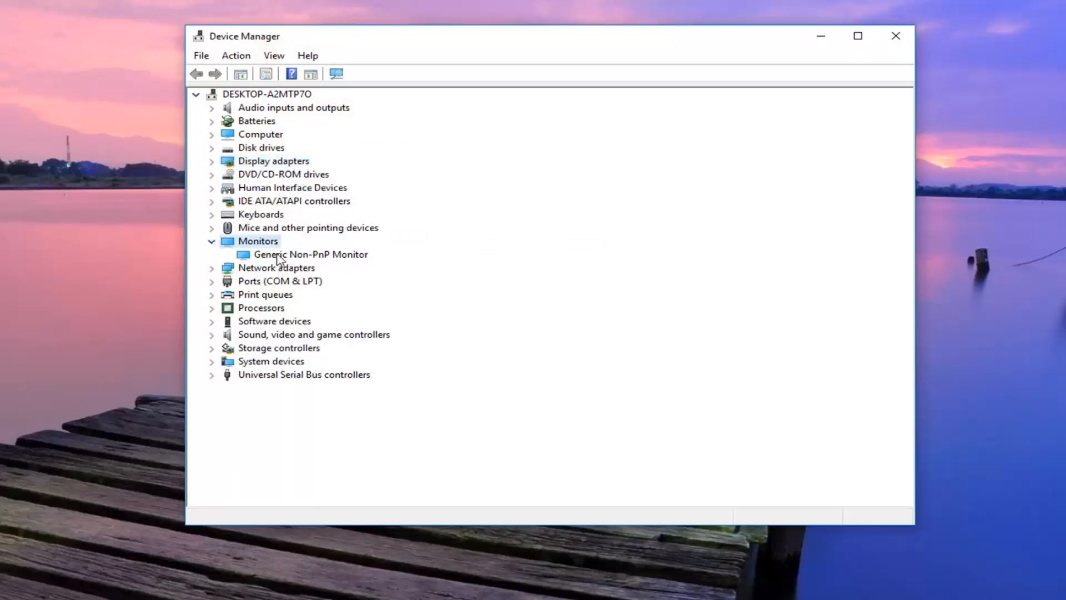
left_click(309, 254)
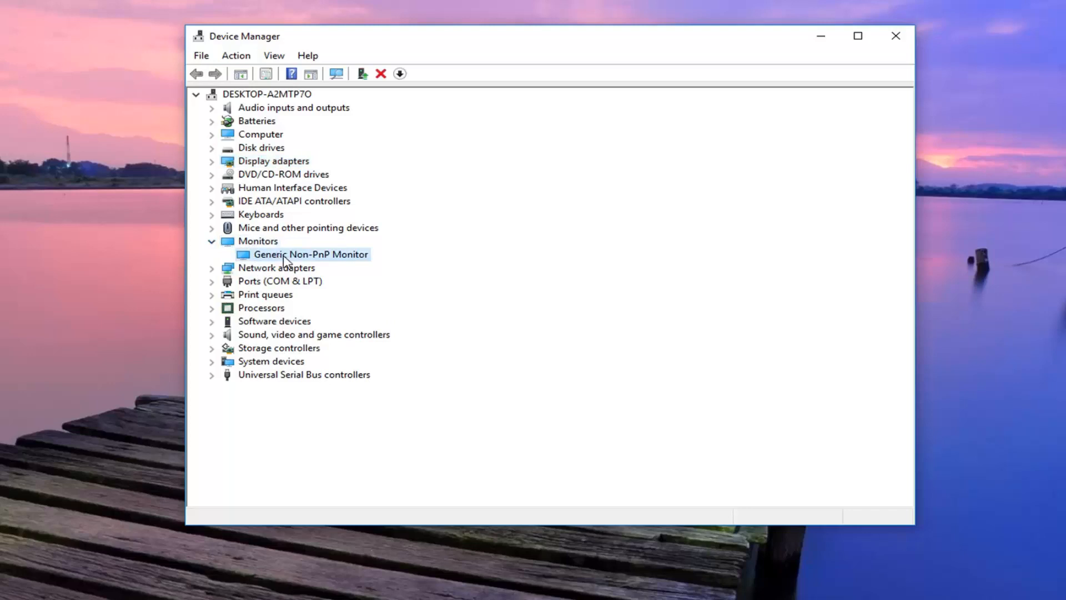
right_click(288, 254)
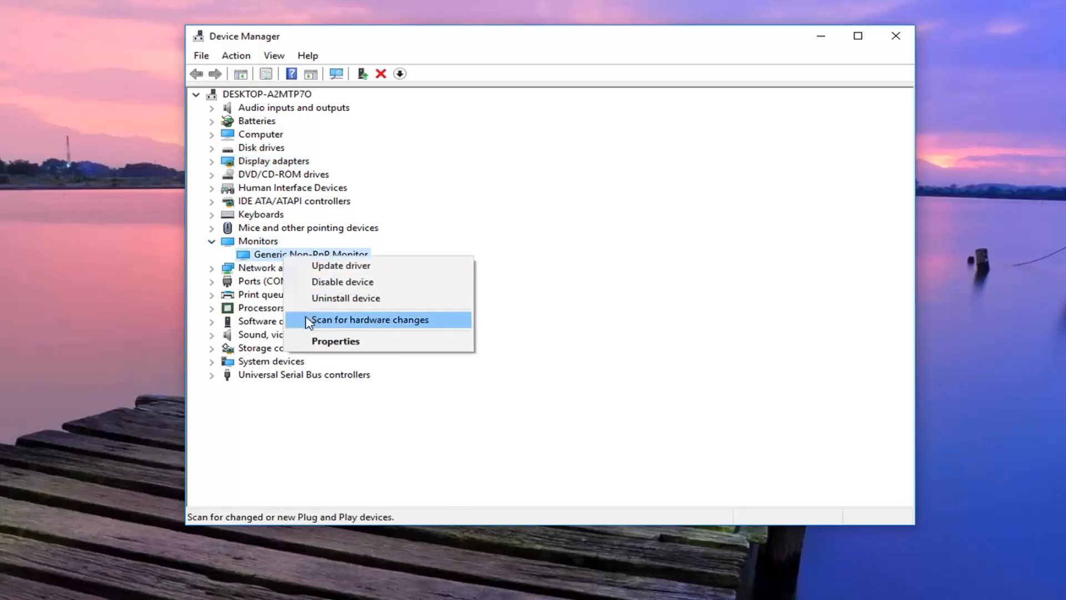
mouse_move(329, 303)
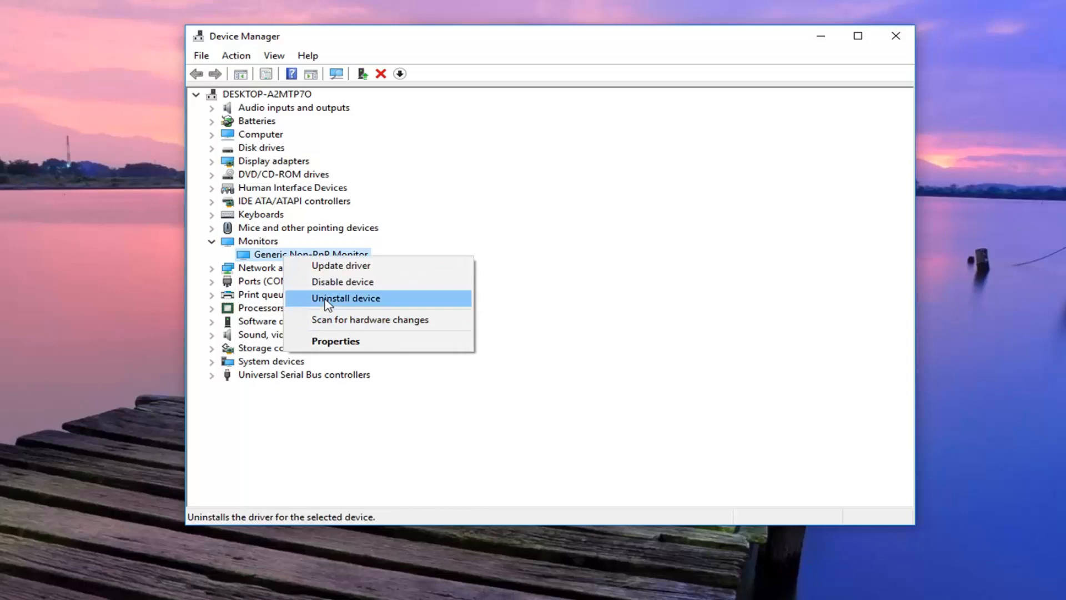
- Uninstall the Generic Non-PnP Monitor and confirm, refreshing the device list
left_click(347, 297)
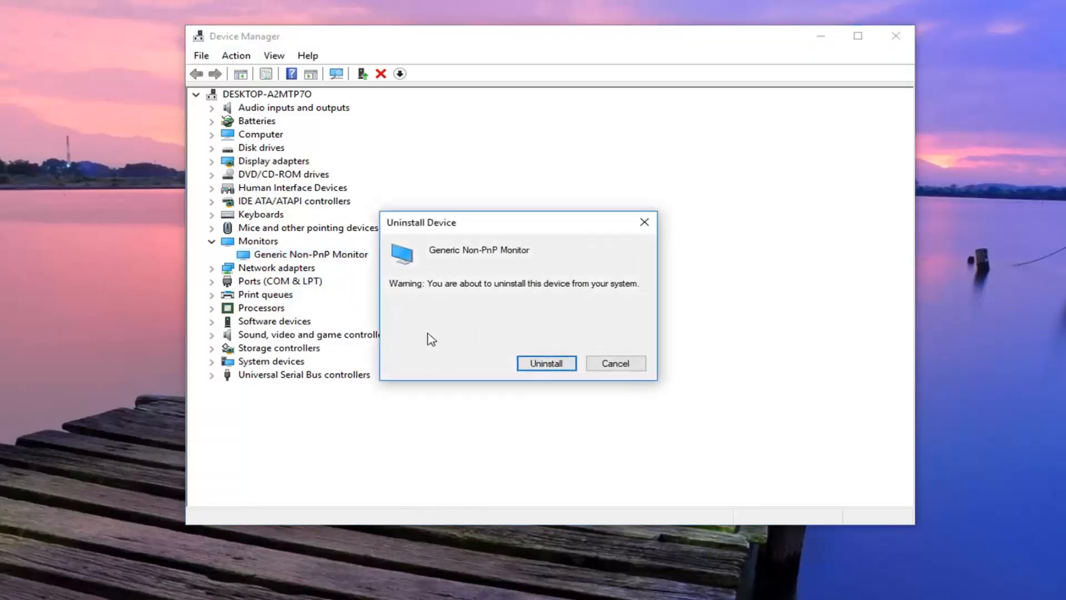
left_click(546, 363)
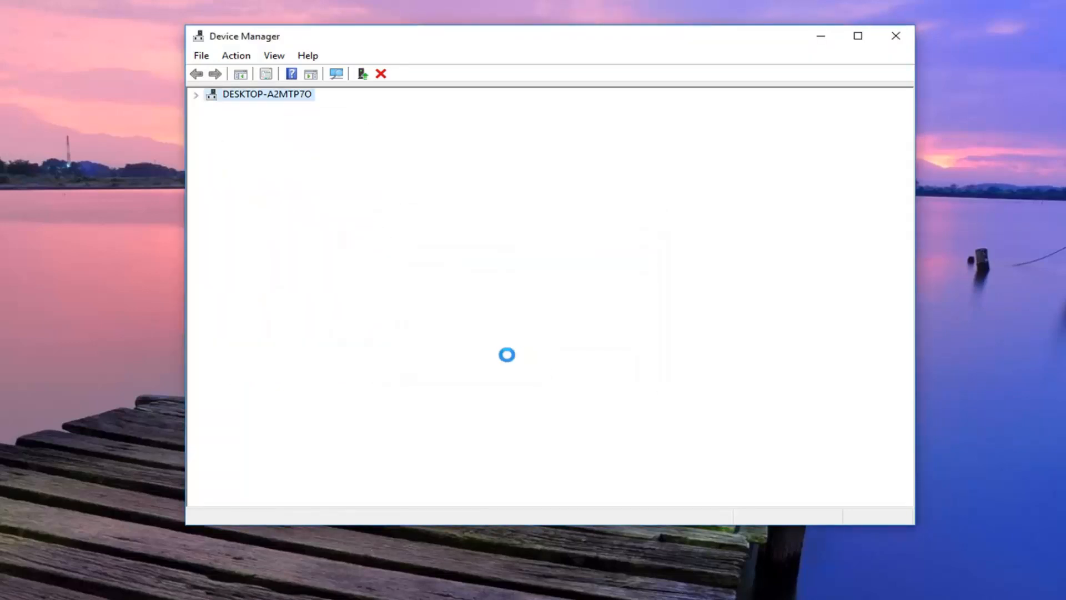
left_click(195, 94)
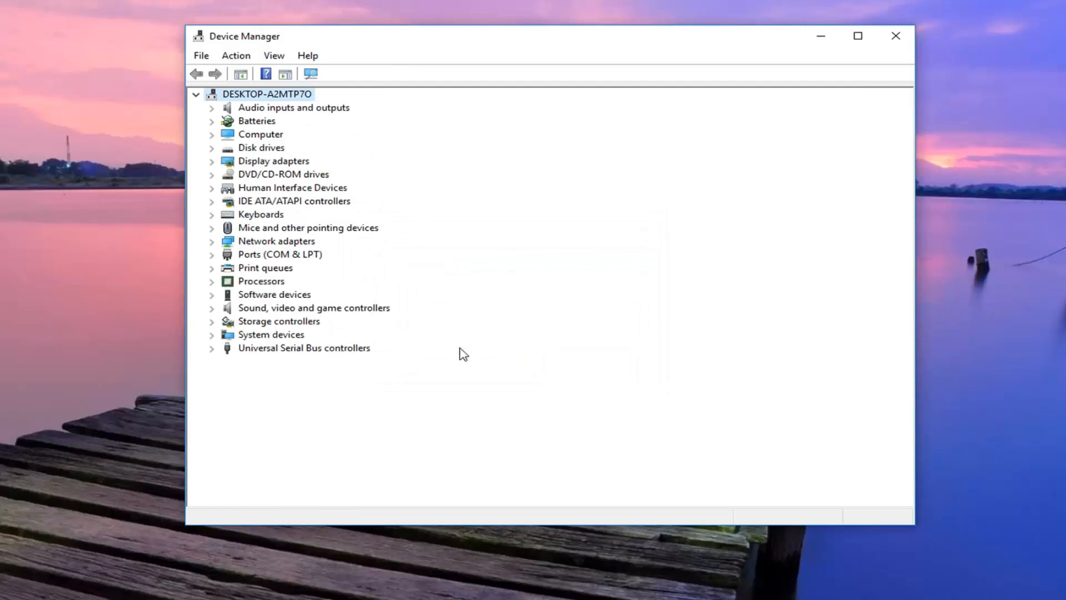
mouse_move(459, 351)
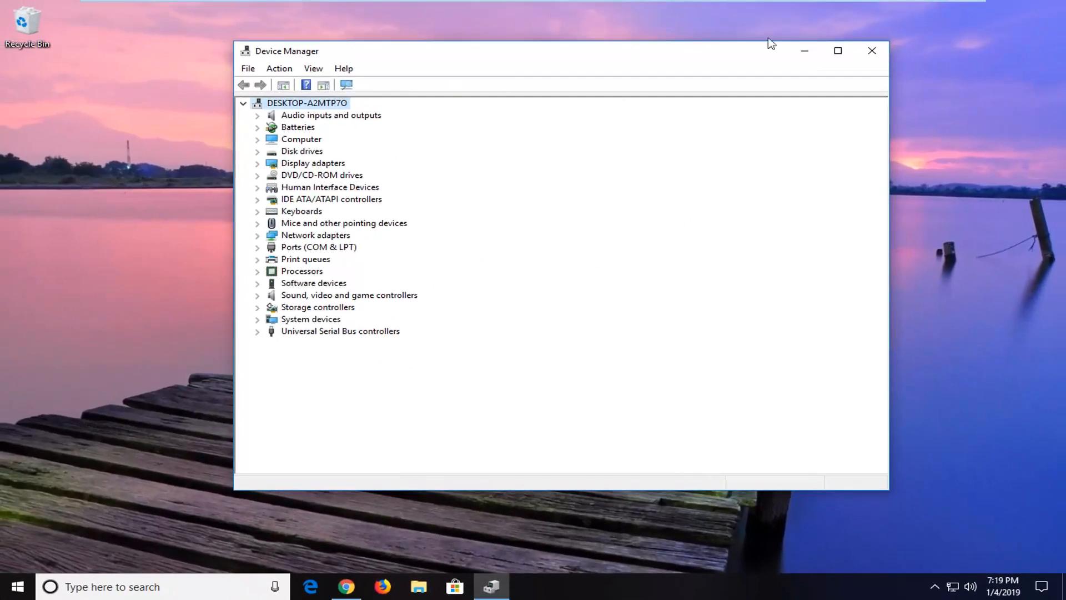
- Close Device Manager and launch Command Prompt as administrator via a 'cmd' search, approving UAC
left_click(872, 51)
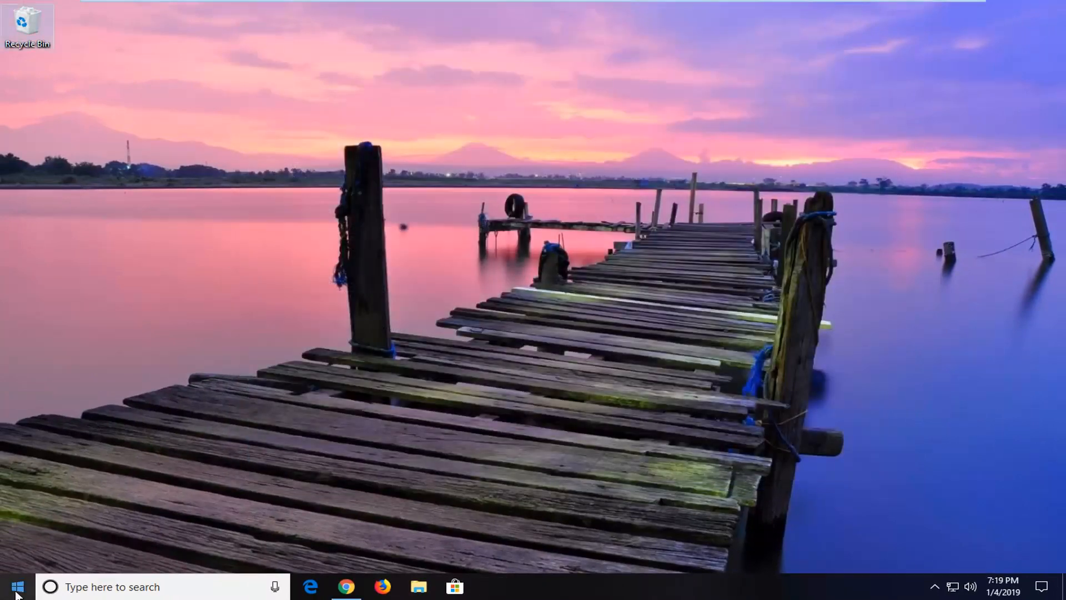
left_click(22, 586)
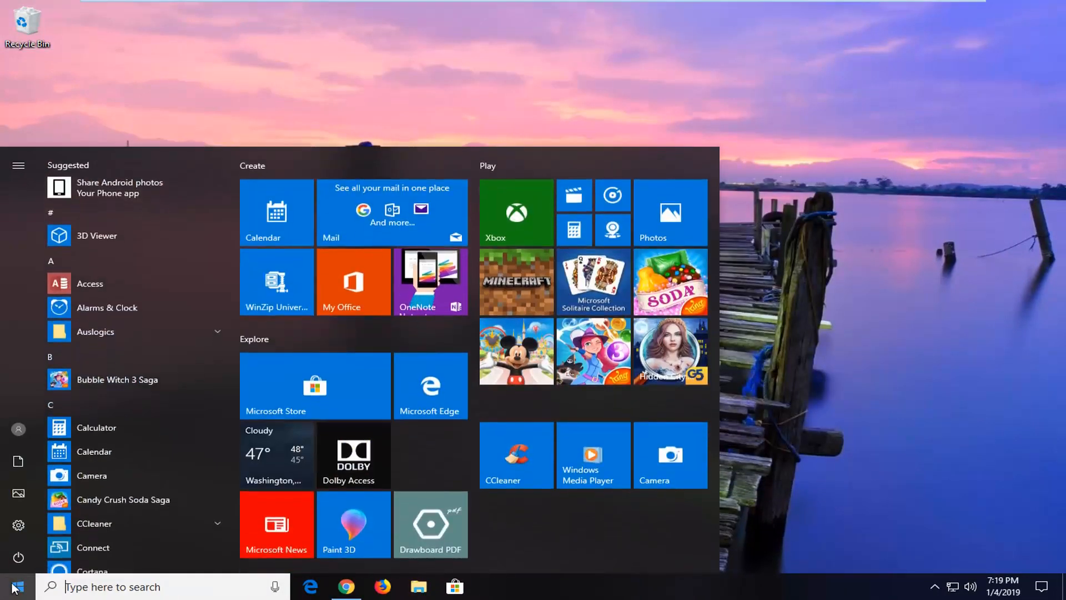
type("cmd")
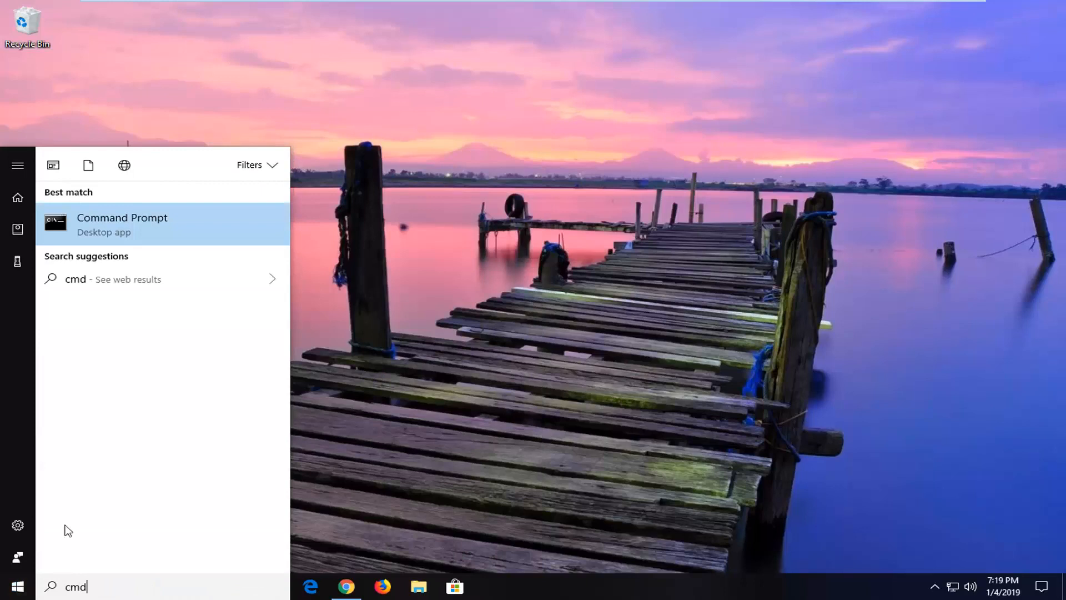
mouse_move(114, 225)
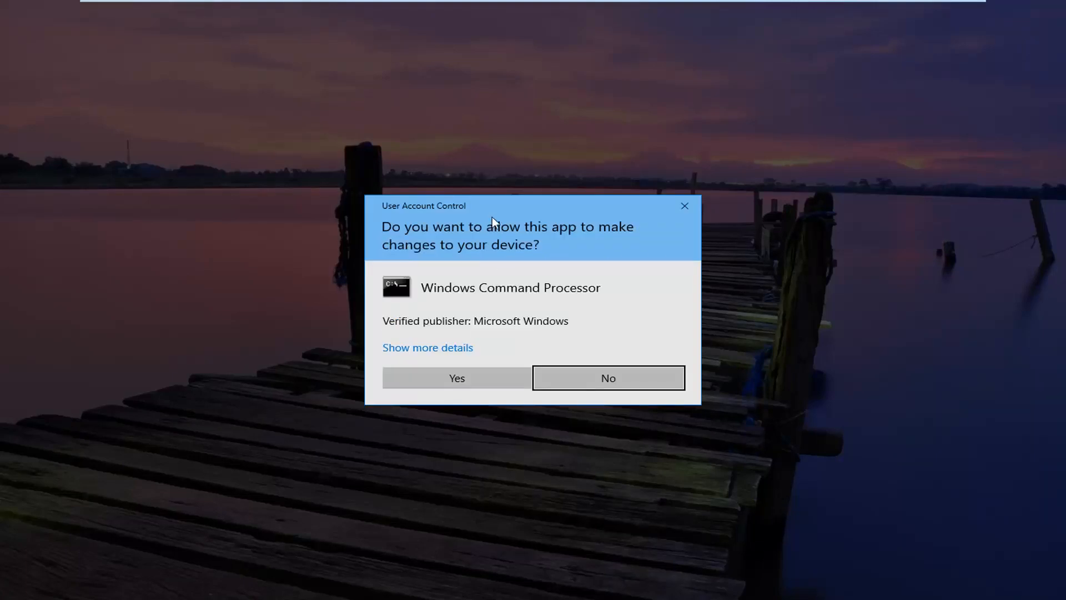
mouse_move(456, 391)
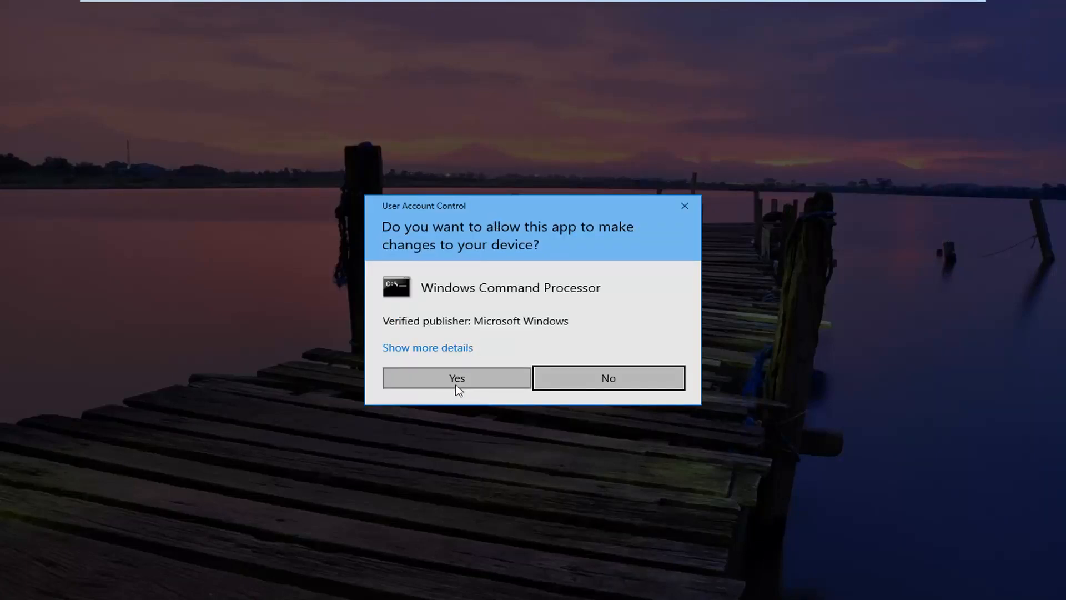
left_click(456, 377)
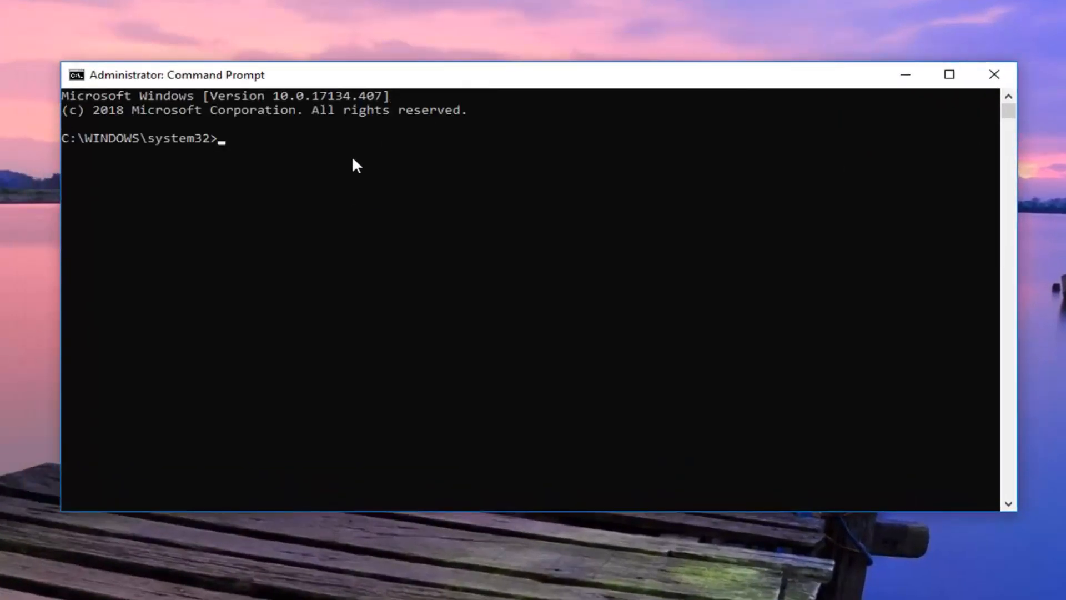
- Run sfc /scannow at the elevated prompt to begin the system file scan
type("sfc")
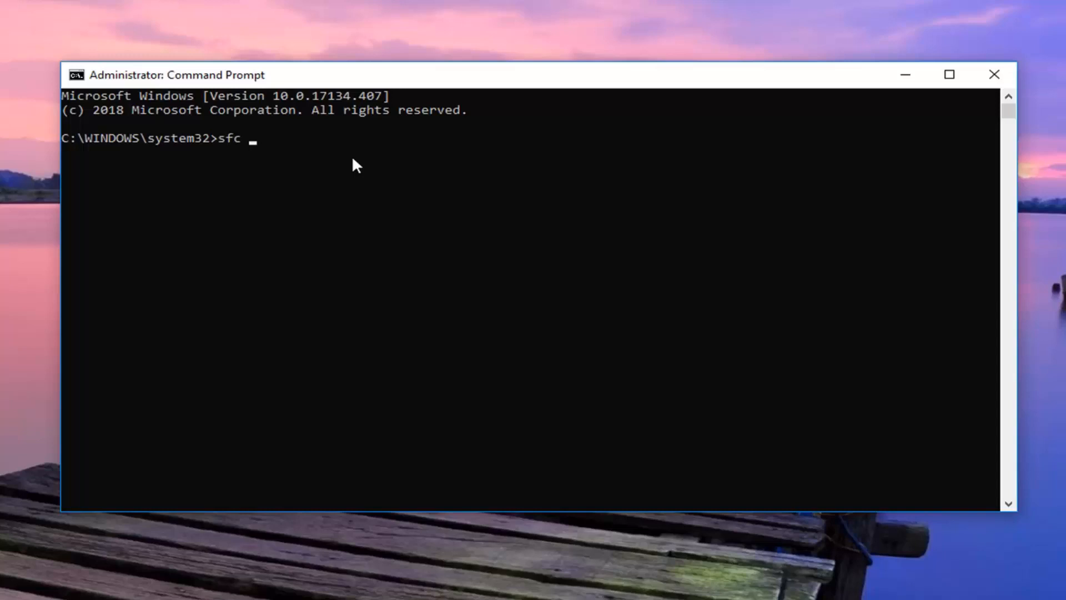
type("/scannow")
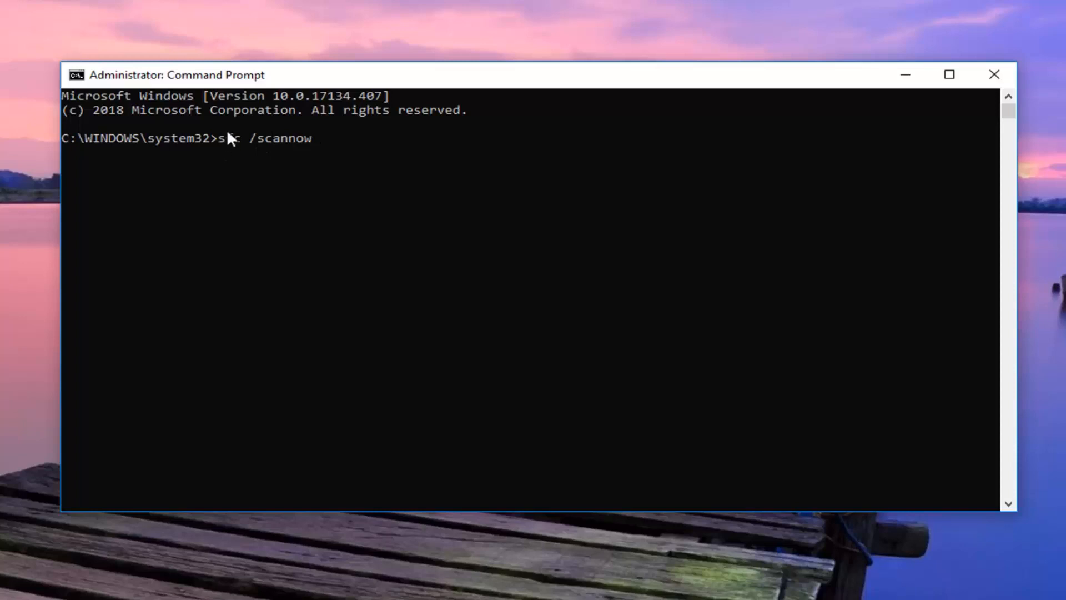
type("fc")
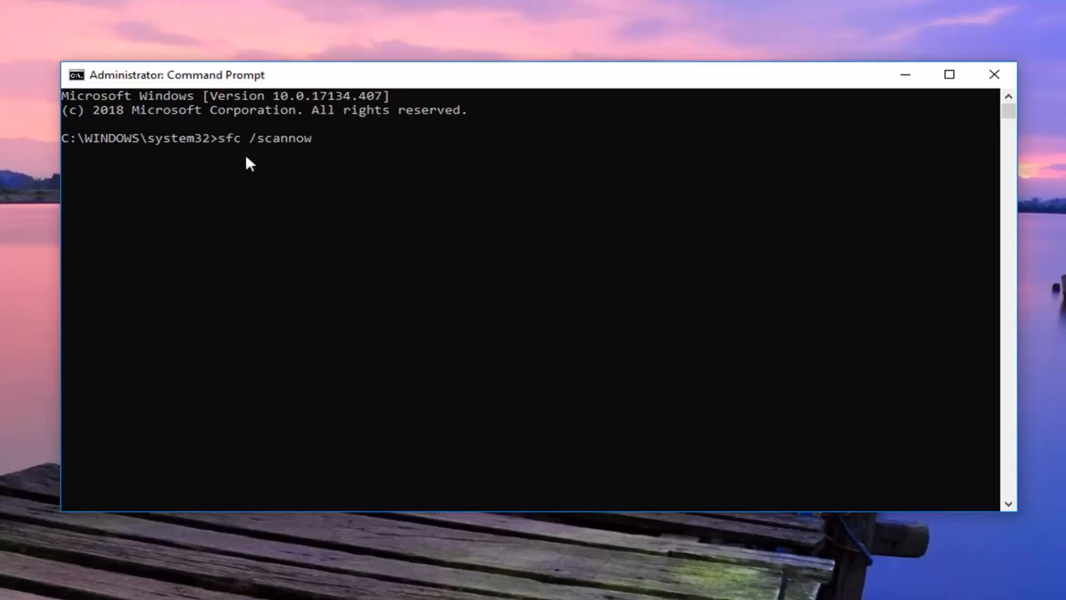
mouse_move(401, 202)
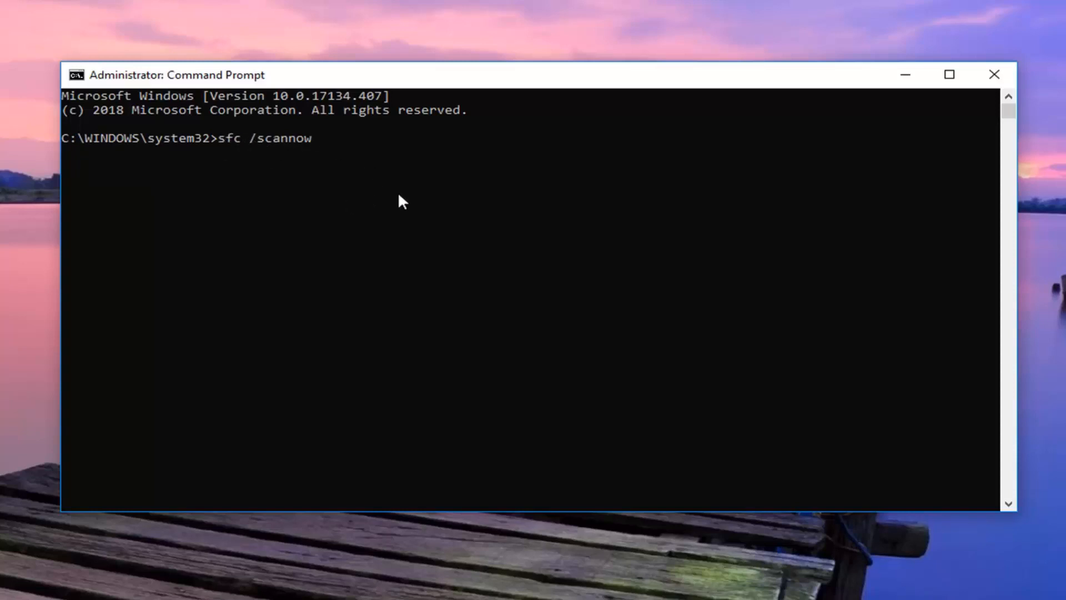
key("Enter")
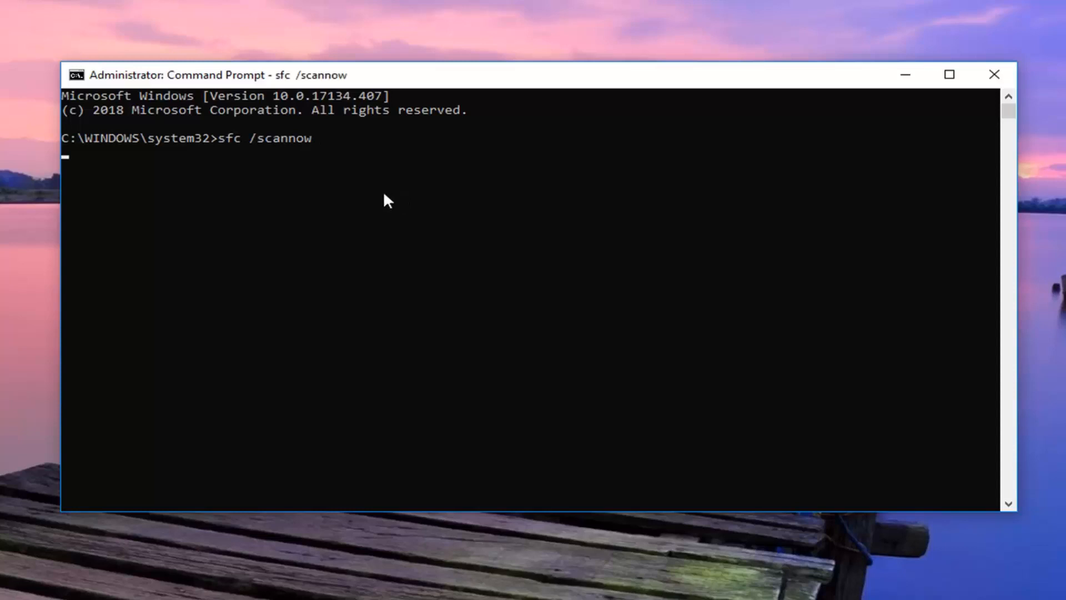
key("enter")
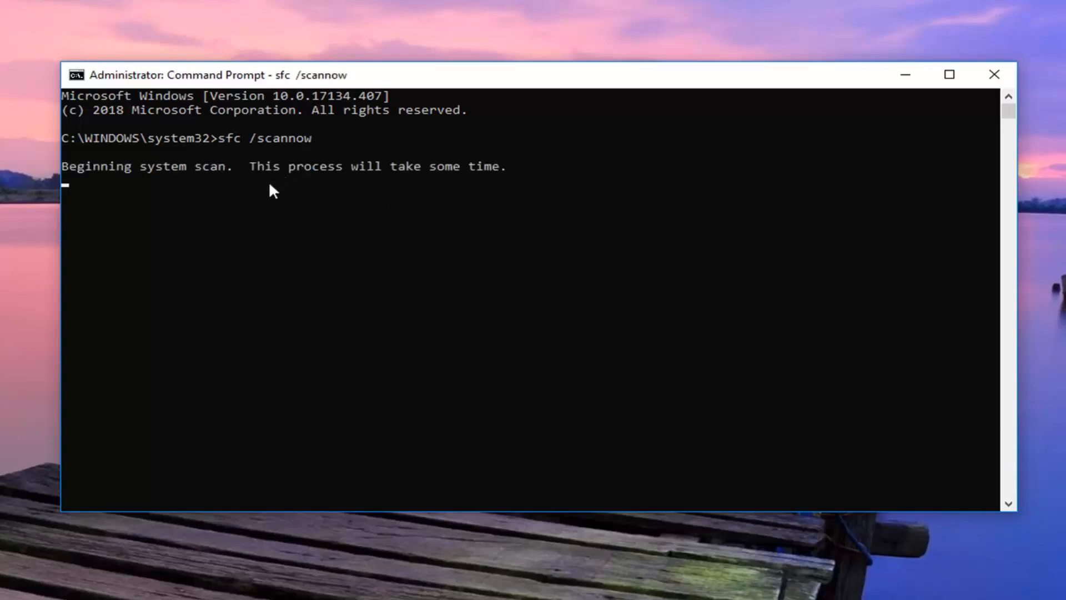
mouse_move(362, 407)
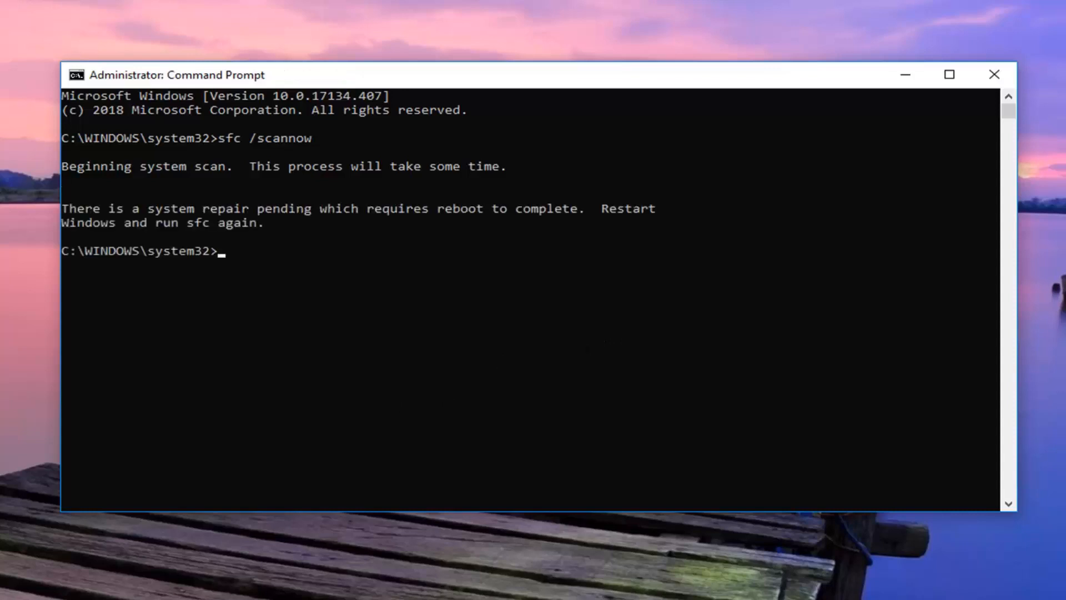
mouse_move(183, 222)
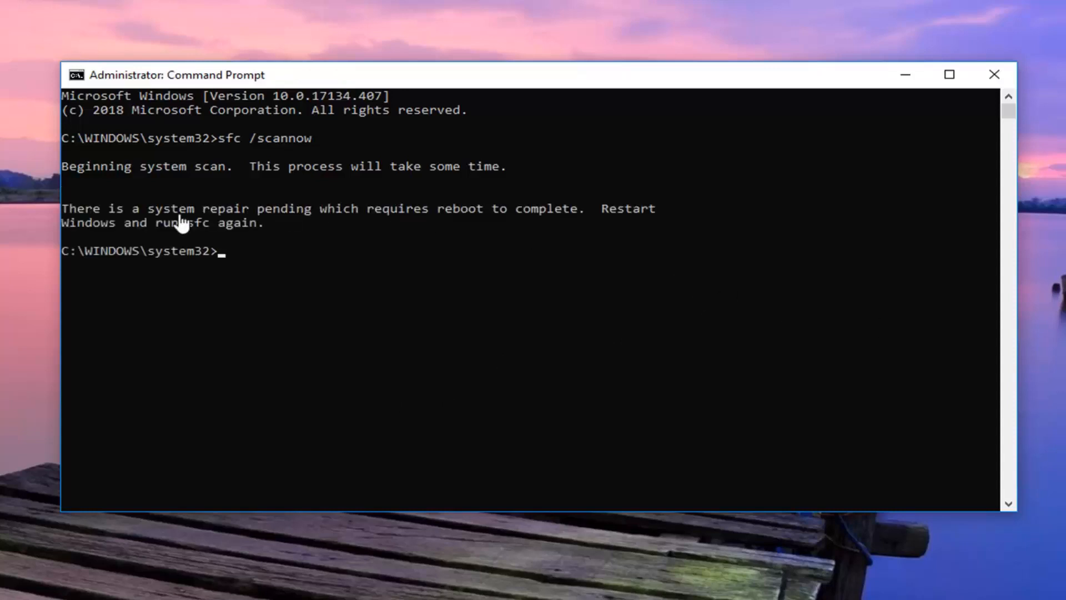
mouse_move(253, 249)
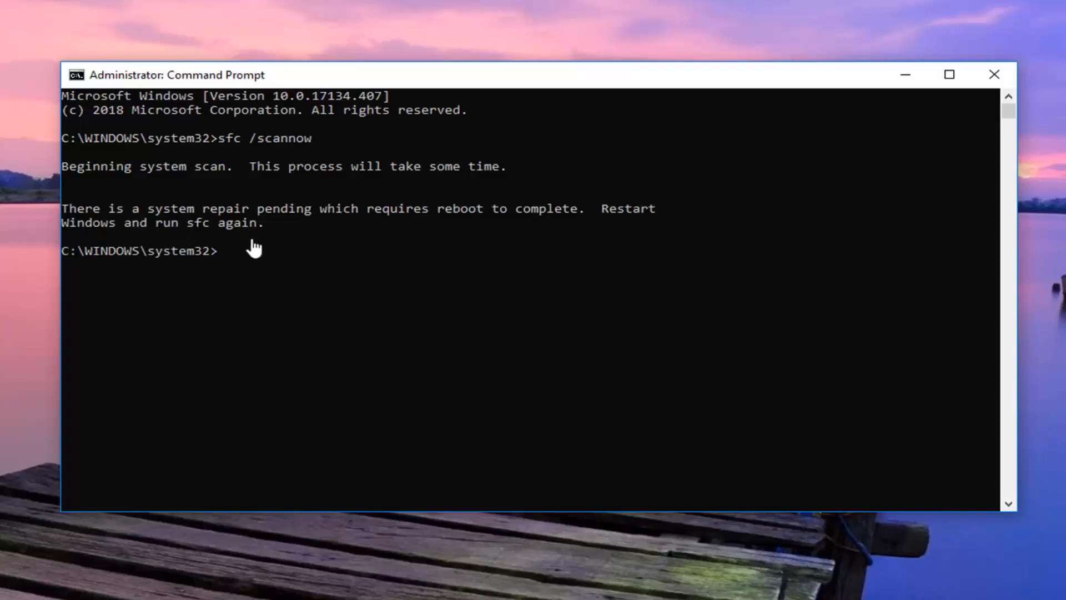
mouse_move(337, 426)
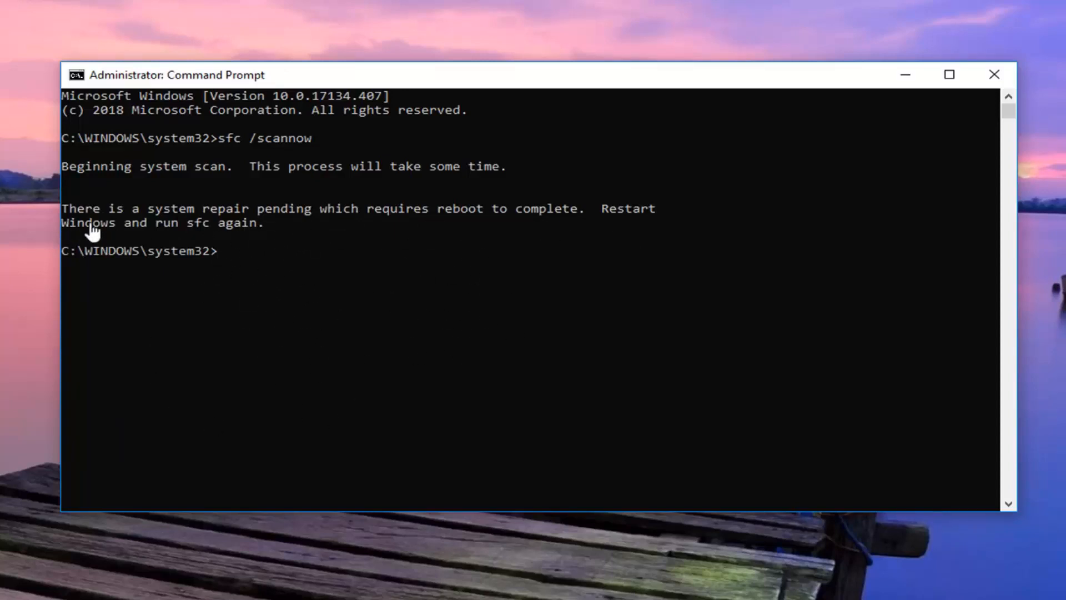
mouse_move(288, 368)
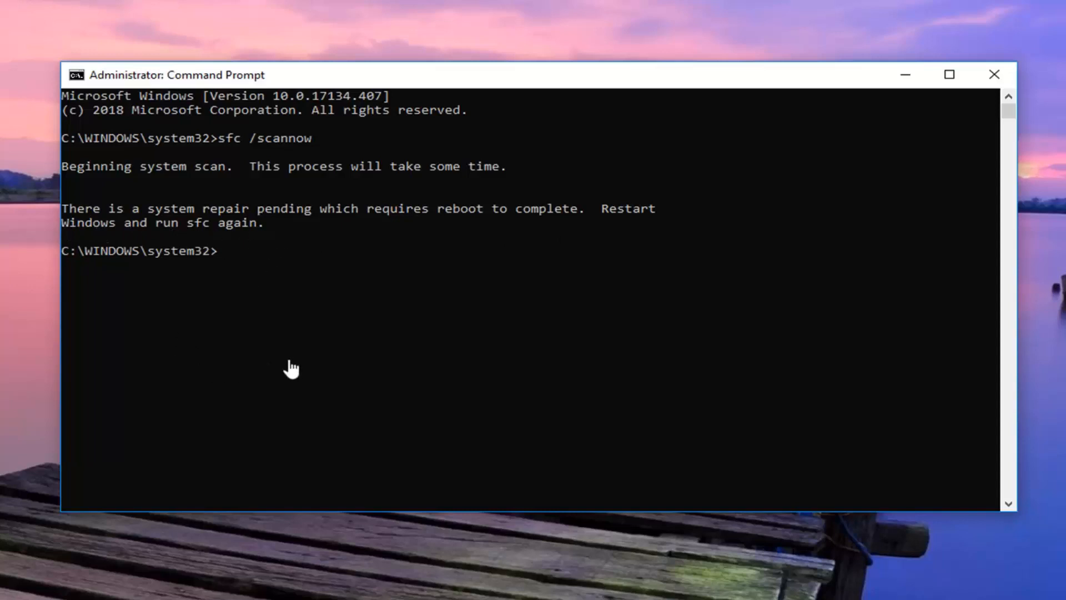
mouse_move(275, 282)
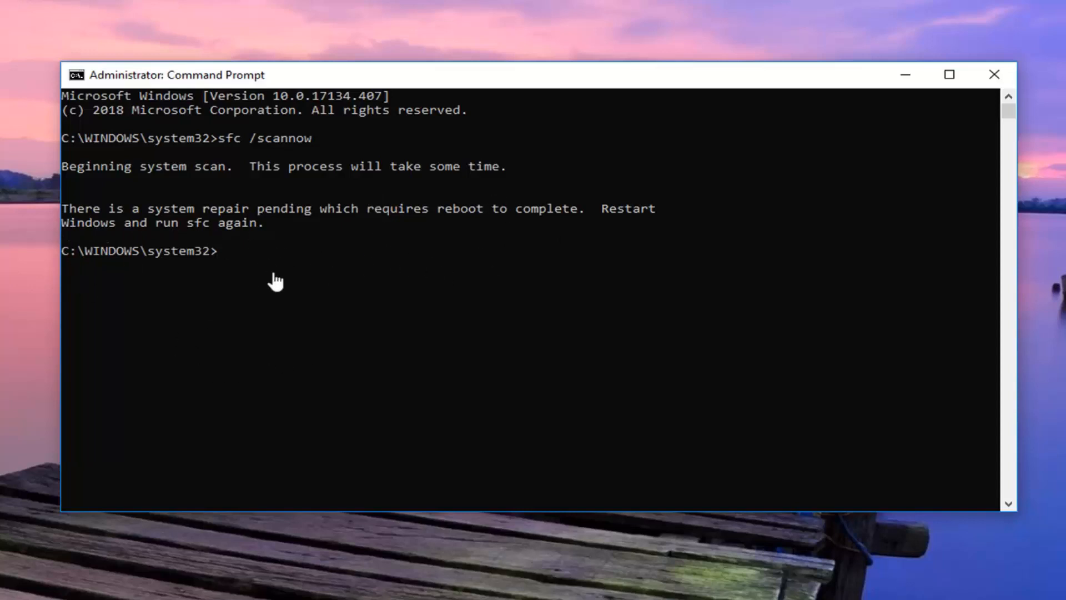